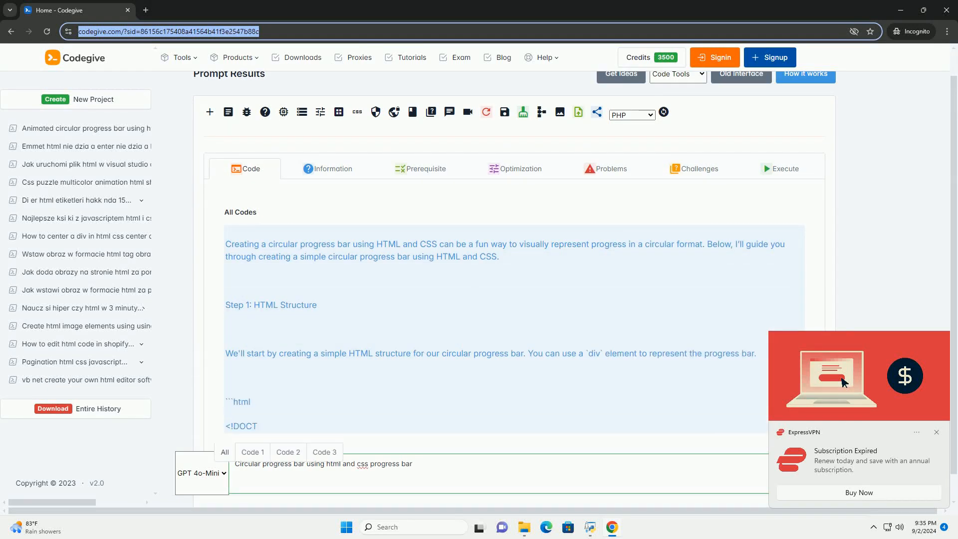
pyautogui.scroll(-3)
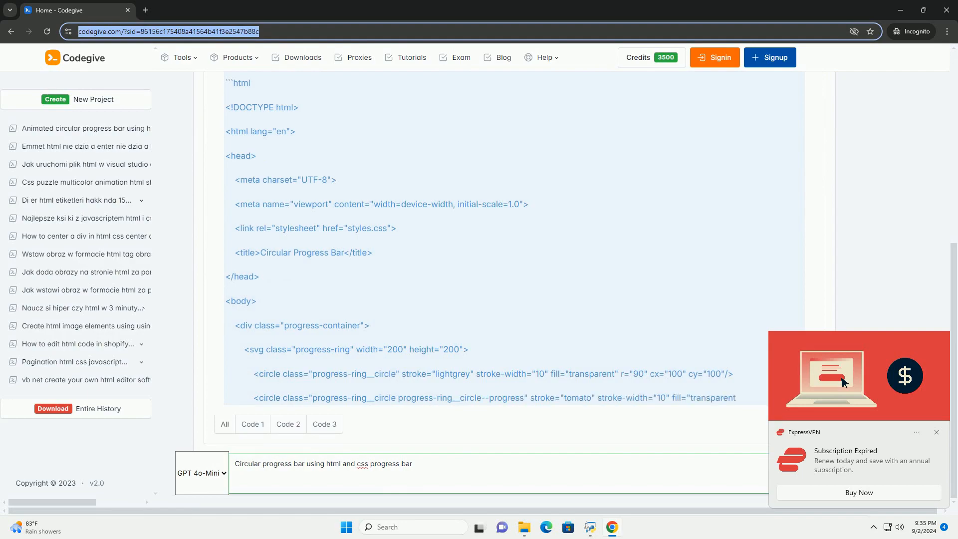
pyautogui.scroll(-3)
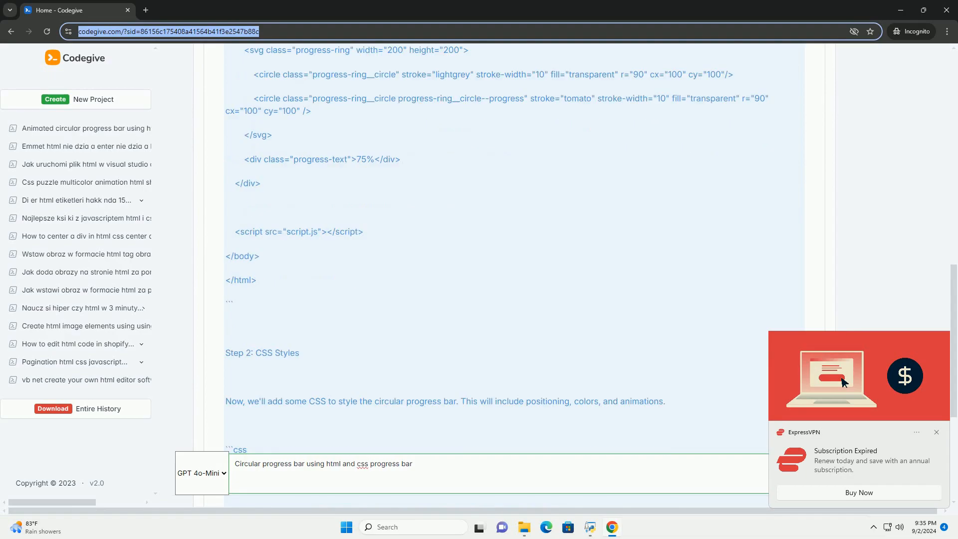
pyautogui.scroll(-3)
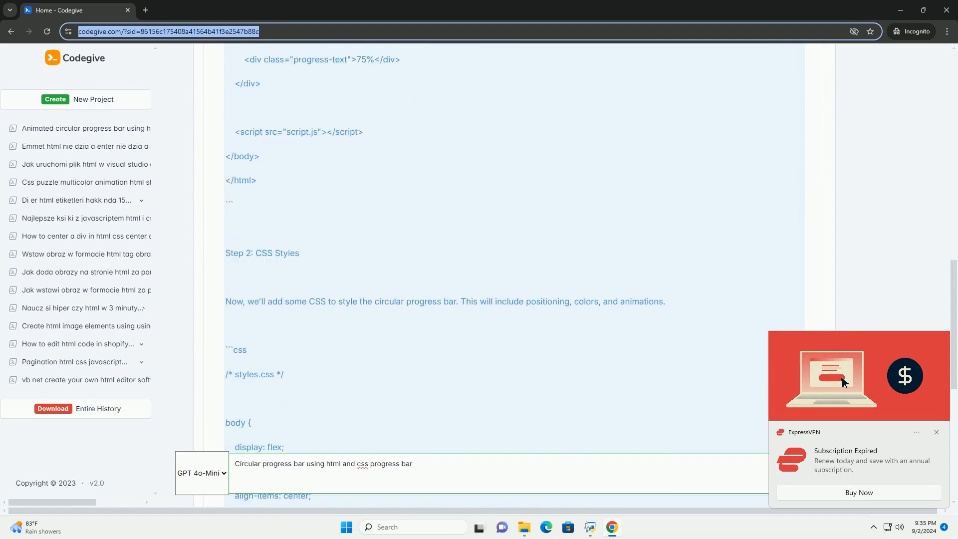
pyautogui.scroll(-3)
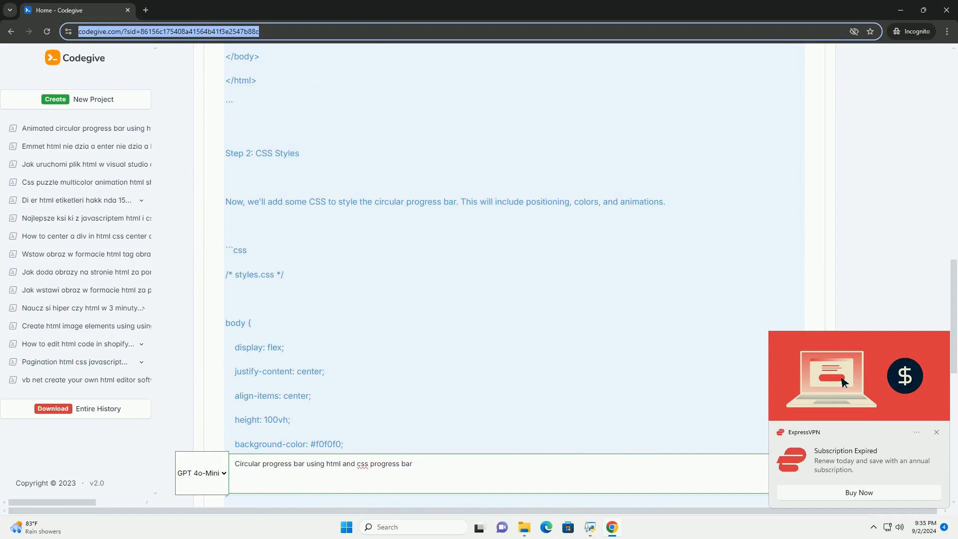
pyautogui.scroll(-3)
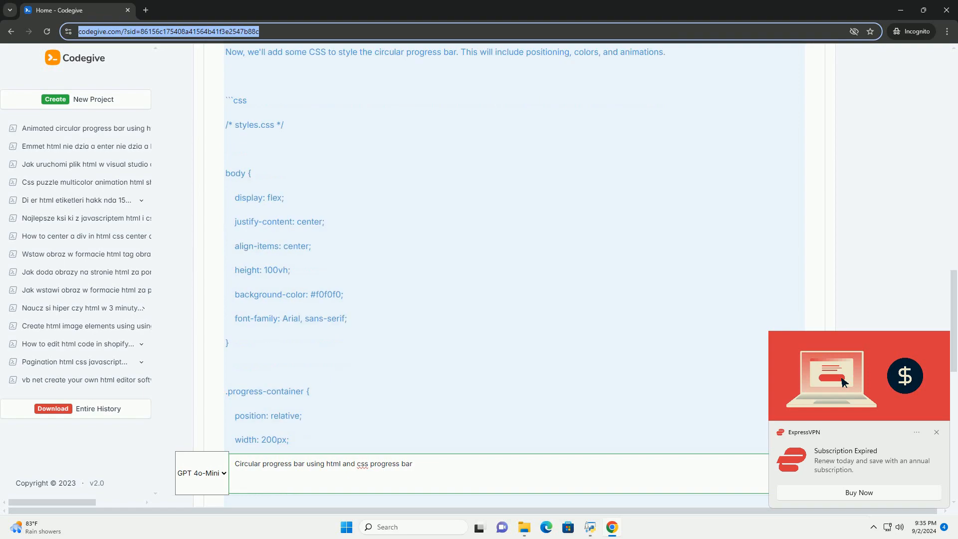
pyautogui.scroll(-3)
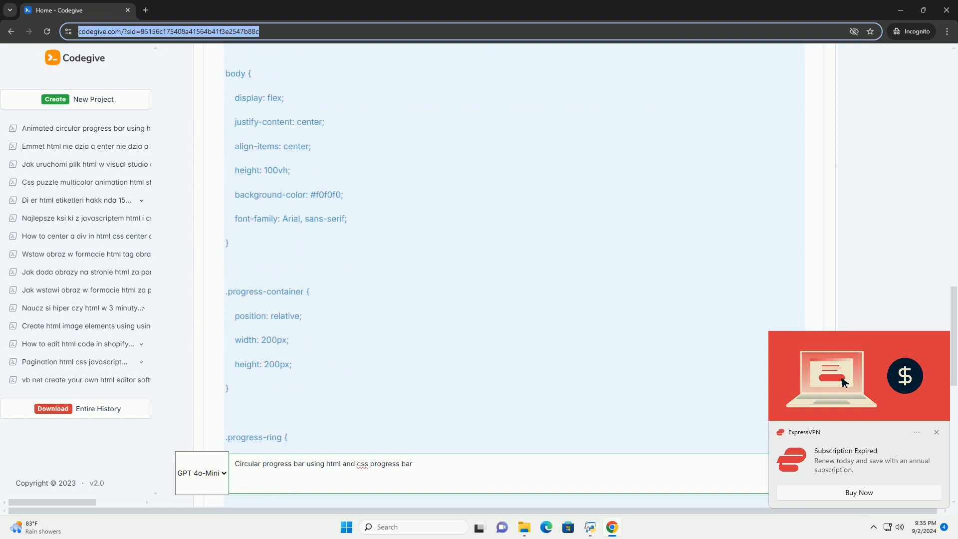
pyautogui.scroll(-3)
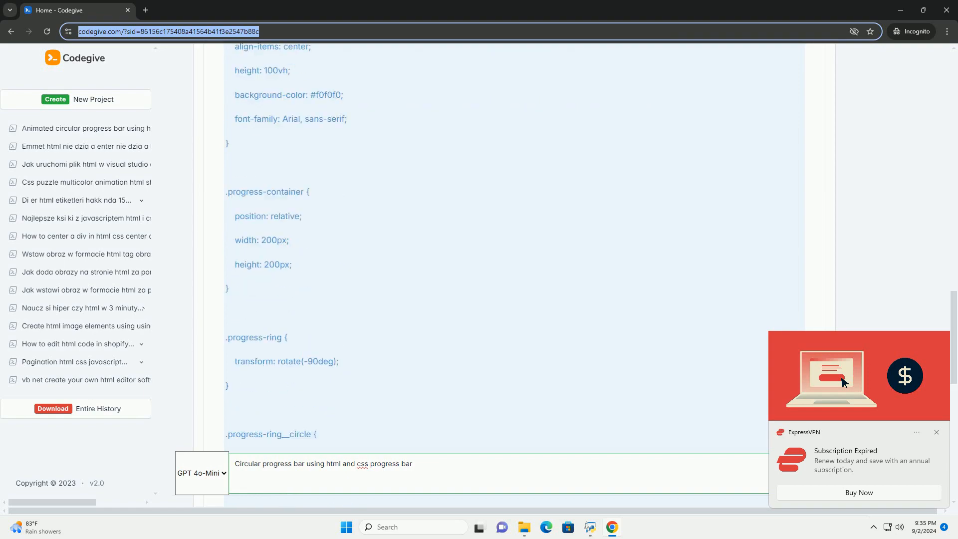
pyautogui.scroll(-3)
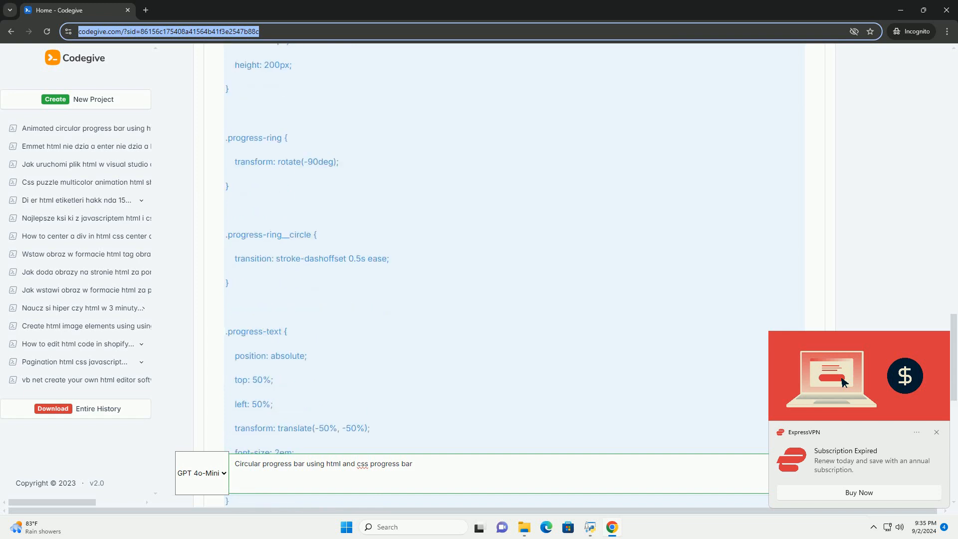
pyautogui.scroll(-3)
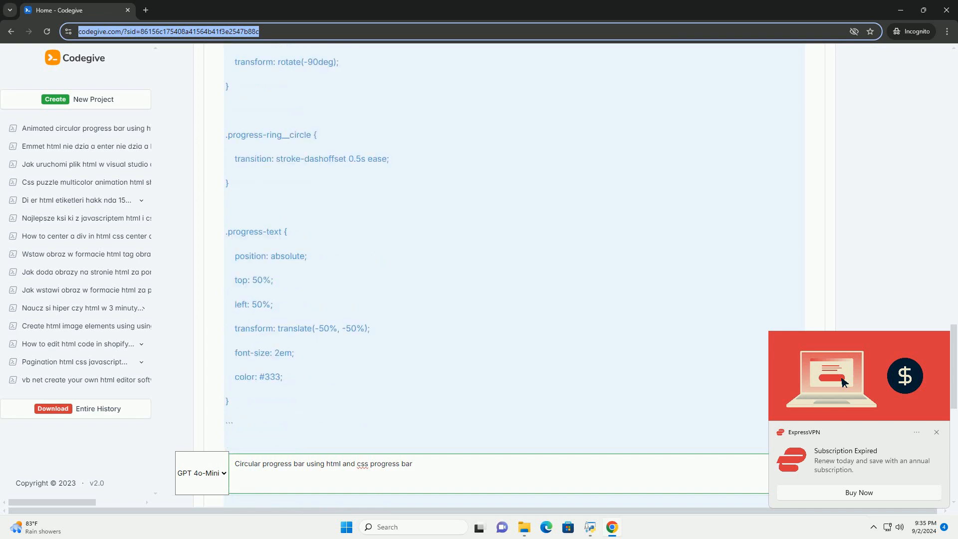
pyautogui.scroll(-3)
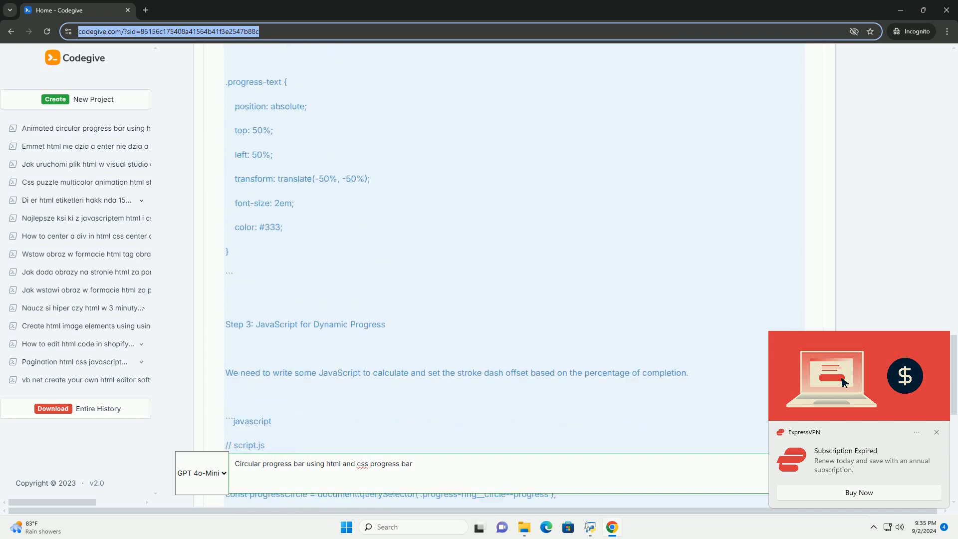
pyautogui.scroll(-3)
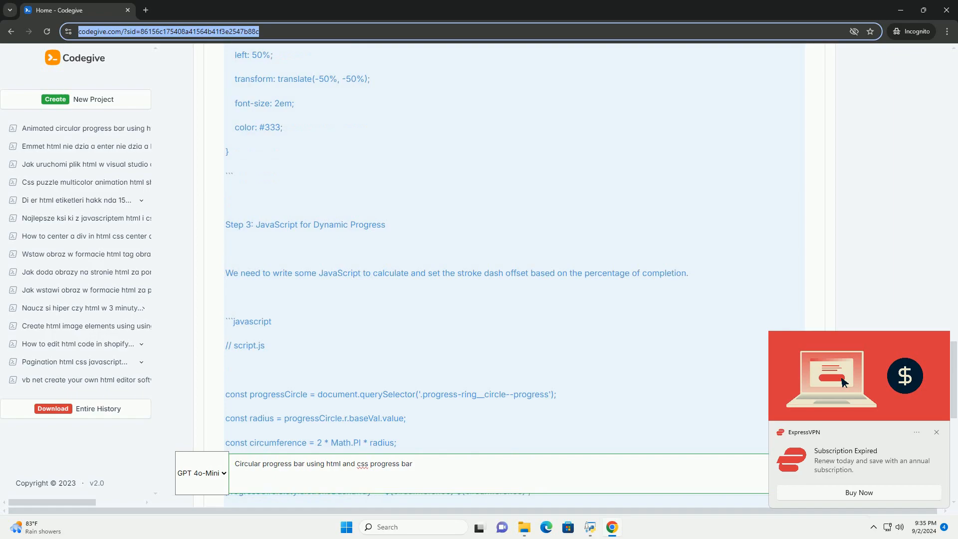
pyautogui.scroll(-3)
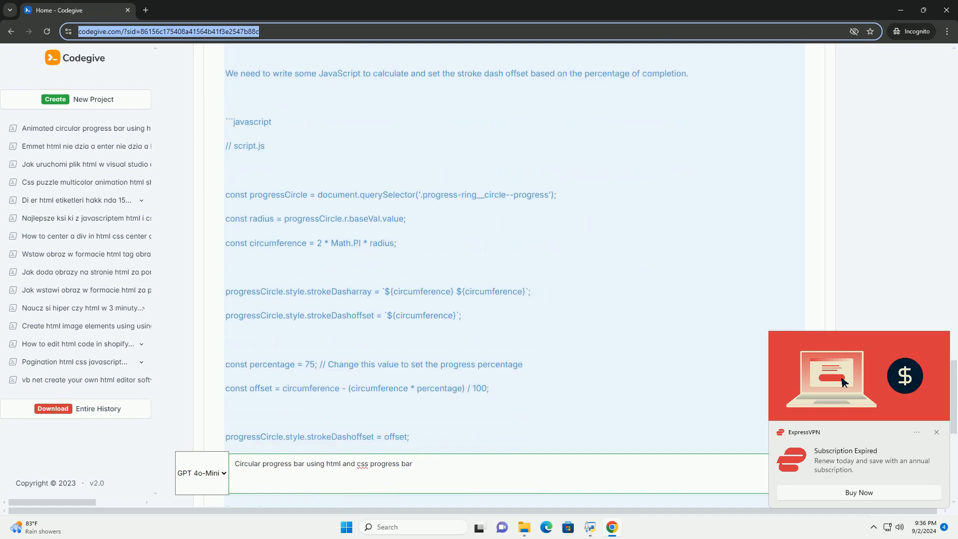
pyautogui.scroll(-3)
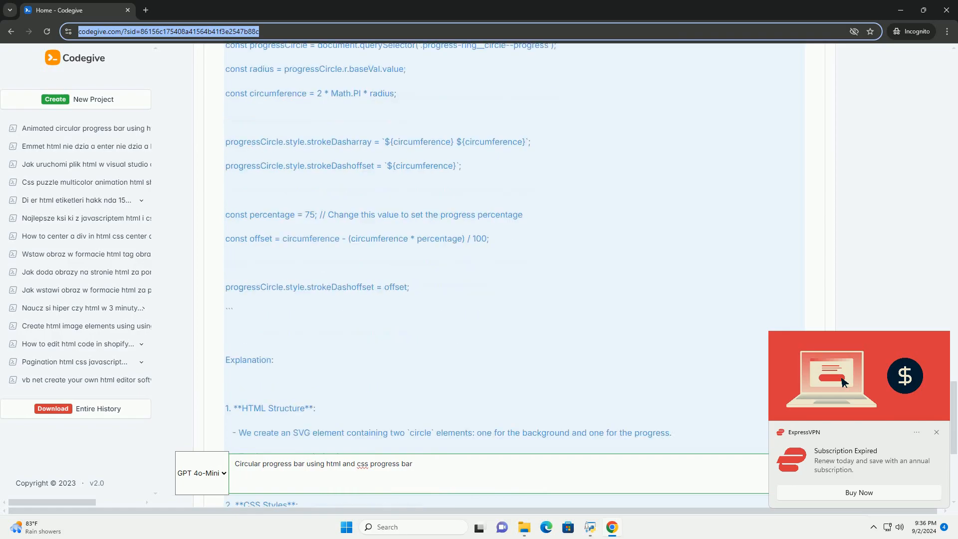
pyautogui.scroll(-3)
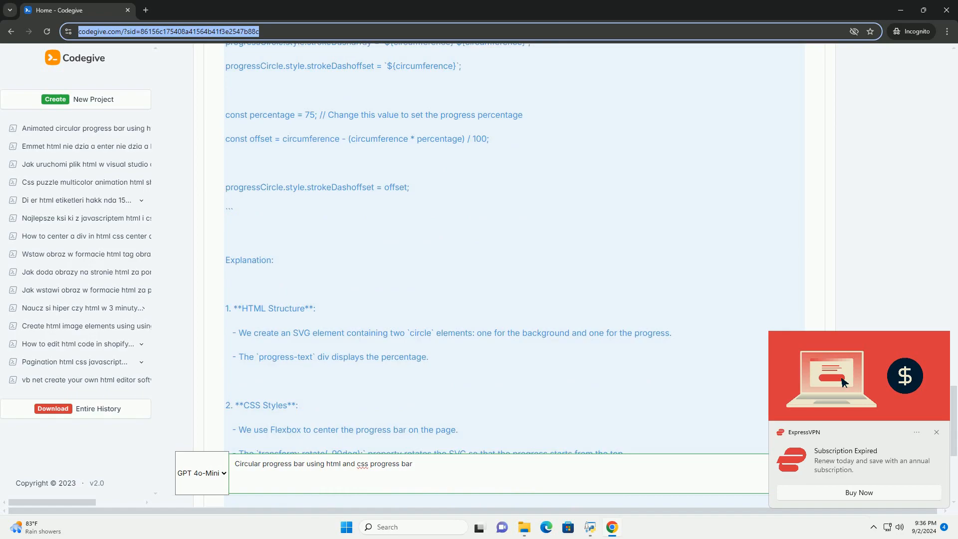
pyautogui.scroll(-3)
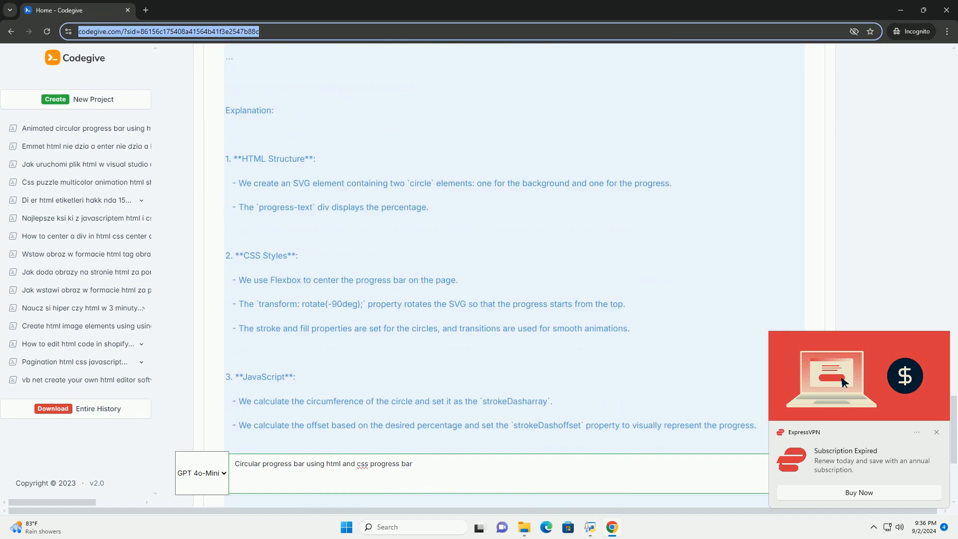
pyautogui.scroll(-3)
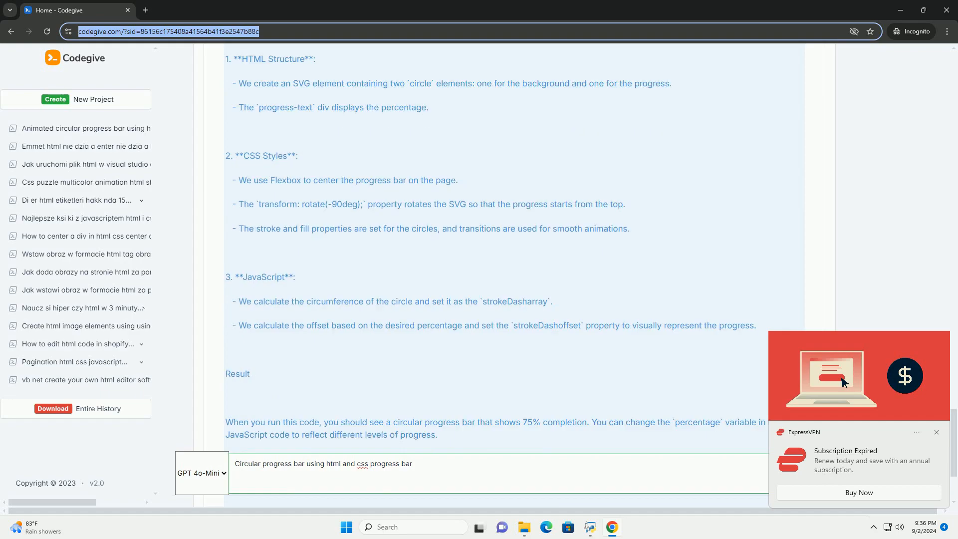
pyautogui.scroll(-3)
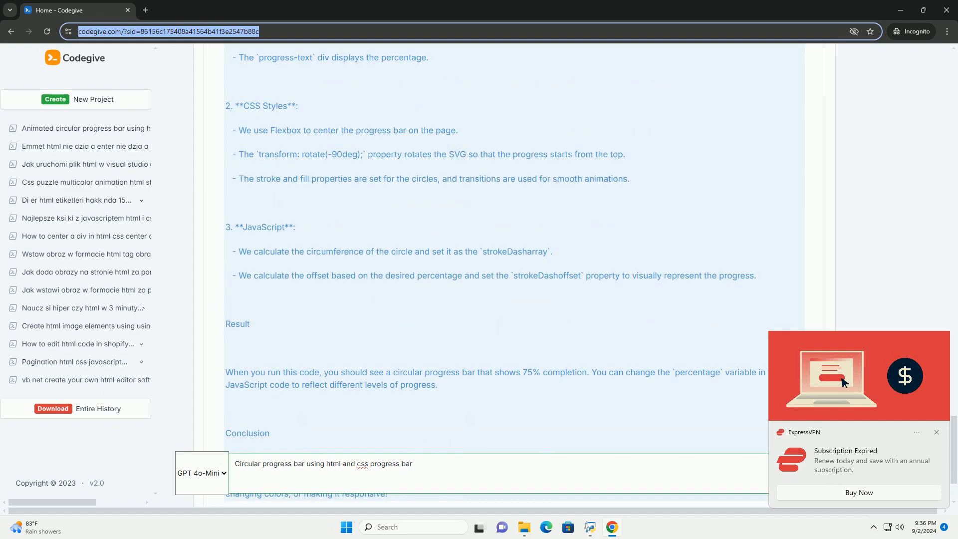